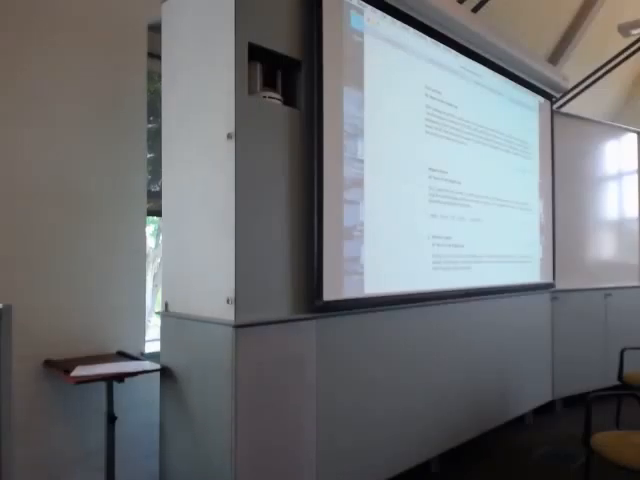
{"action": "scroll", "scroll_direction": "down", "scroll_amount": 3}
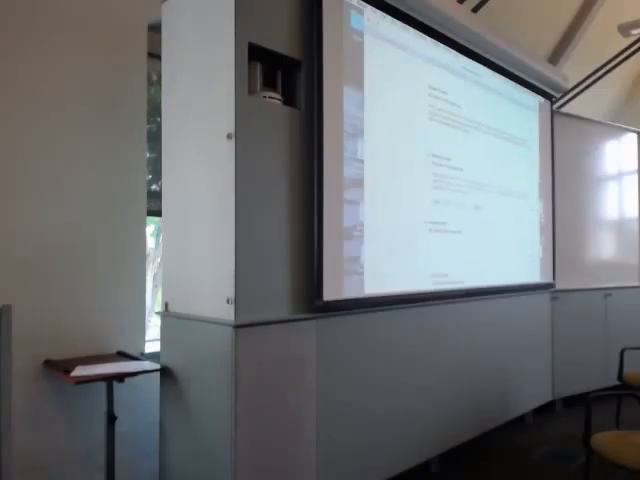